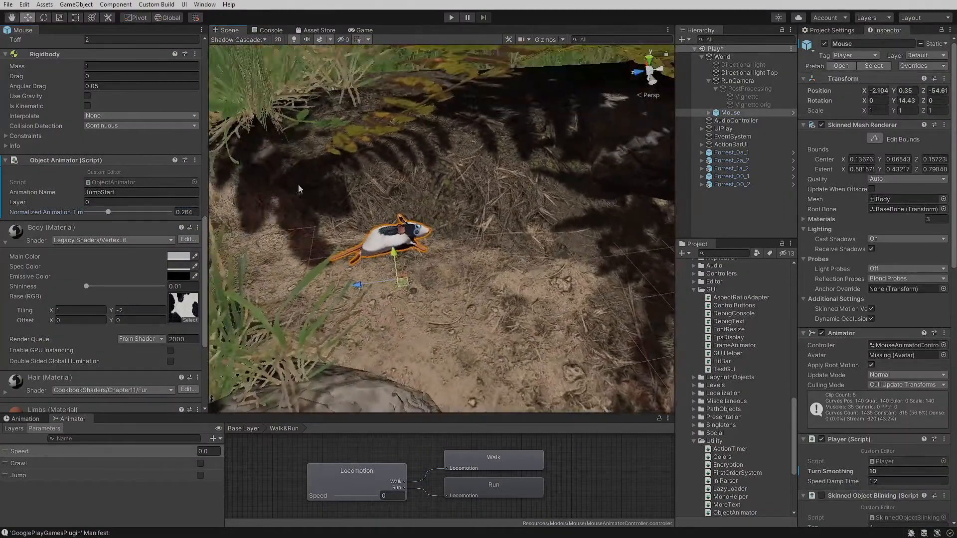
- Orbit around the Mouse and select the level settings asset showing Forest 1 and Forest 2
drag(116, 211, 105, 212)
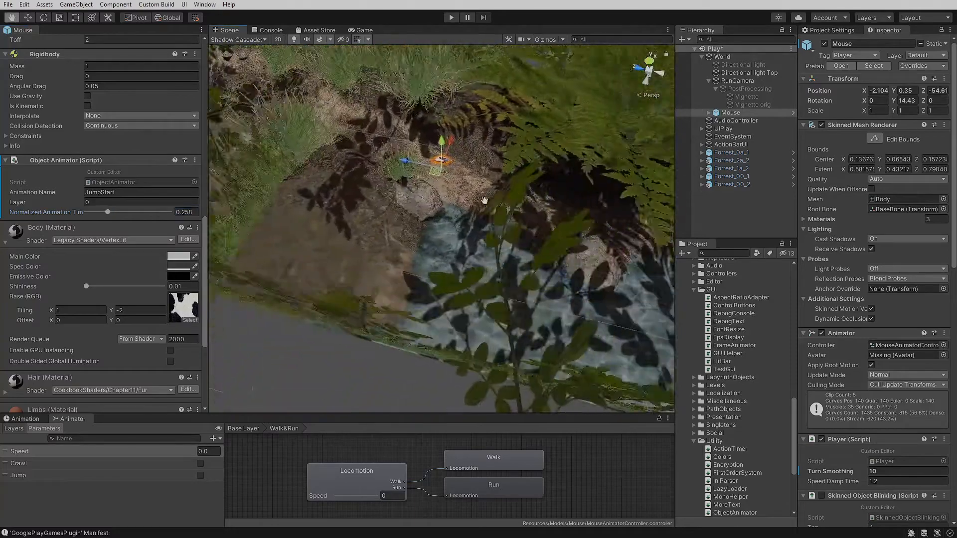
click(730, 168)
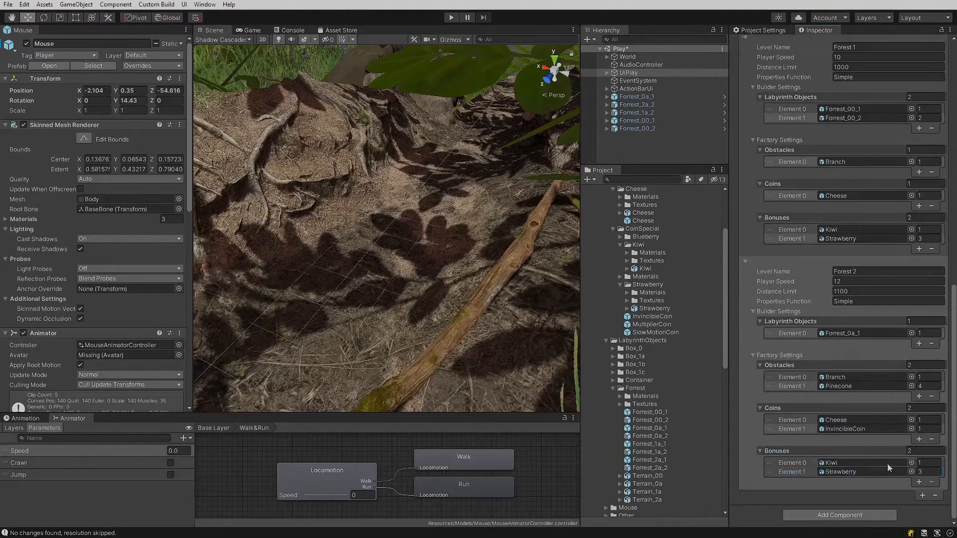
- Scroll the view before Play.unity appears as YAML in the code editor
scroll(down, 3)
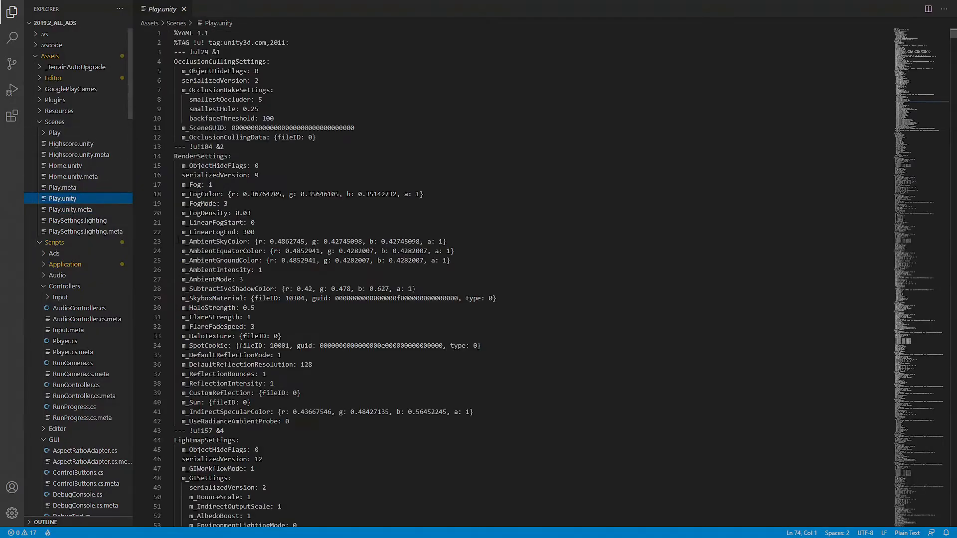
- Scroll further through the serialized Play.unity scene text
scroll(down, 3)
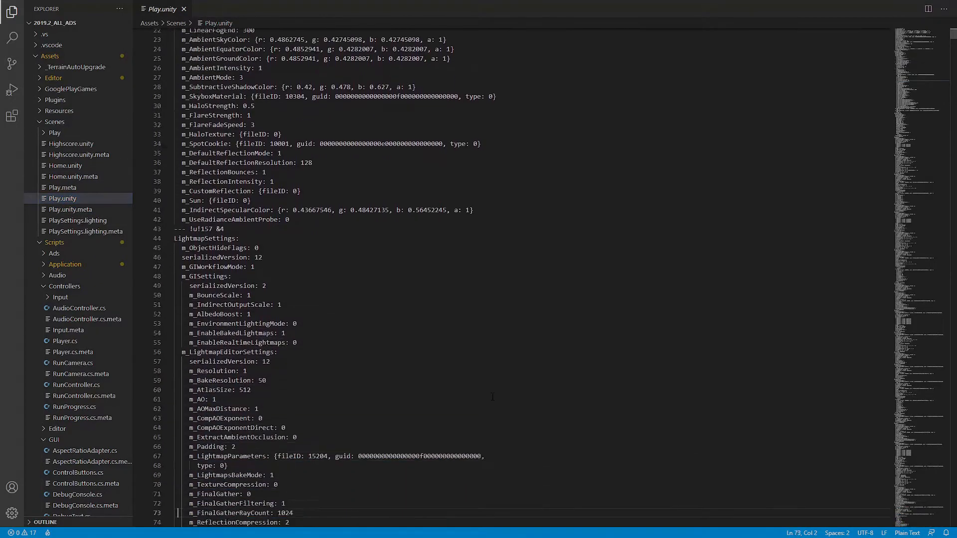
scroll(down, 3)
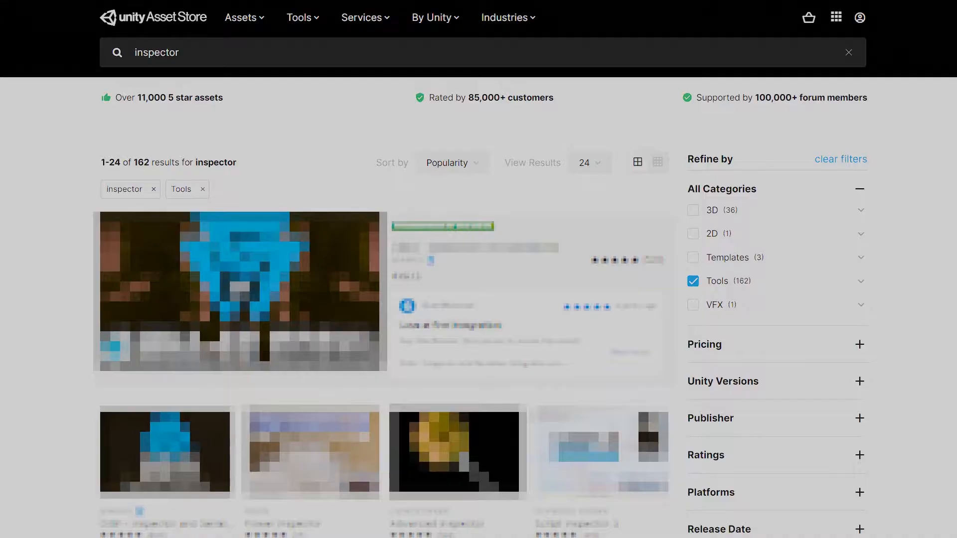
- Scroll the Asset Store results before returning to the Play scene's Obstacles
scroll(down, 3)
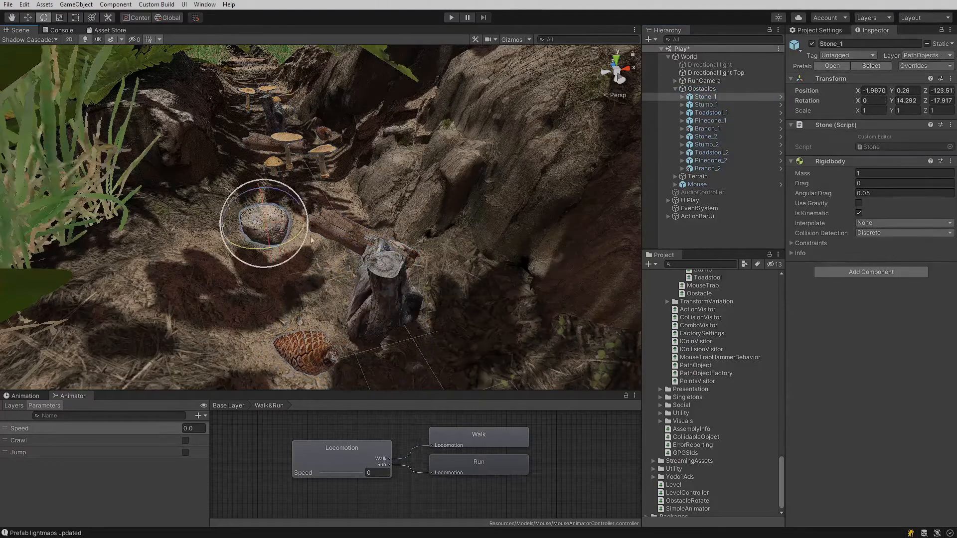
- Write ObstacleRotate to find Obstacles and offset each child by Mathf.Sin(10 * Time.time) in Update
click(702, 88)
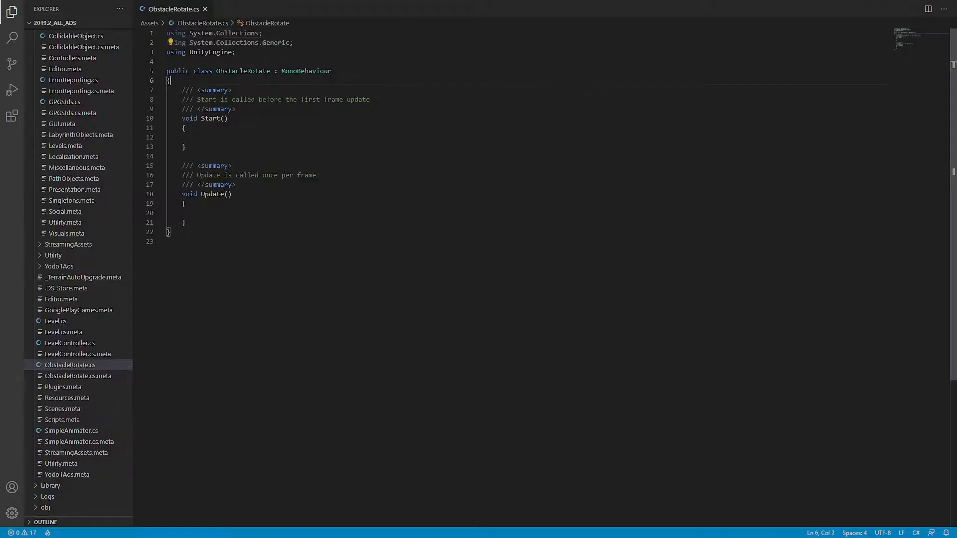
text(Obstacles = FindObstaclesObject();)
text(/// Finds tha ObstaclesObject)
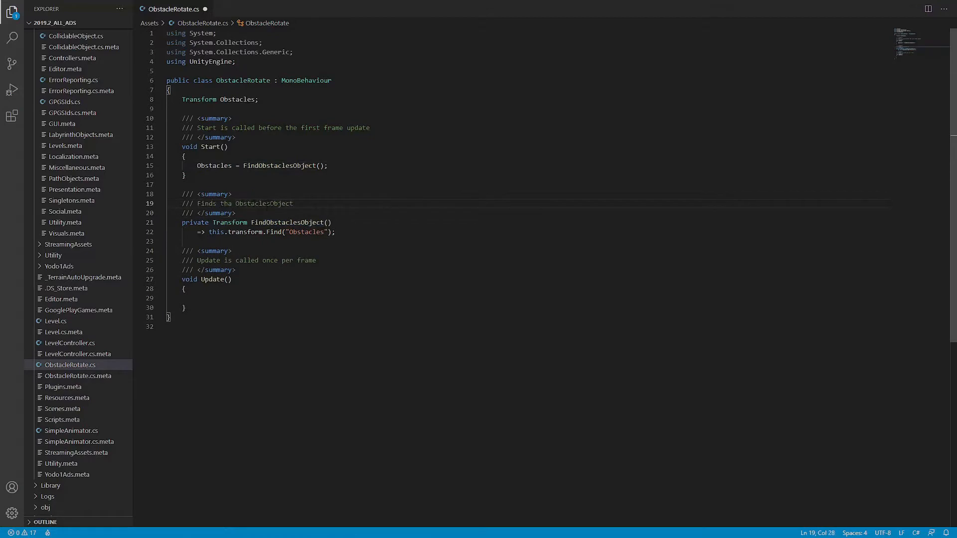
text(for (int index = 0; index < Obstacles.childCount;))
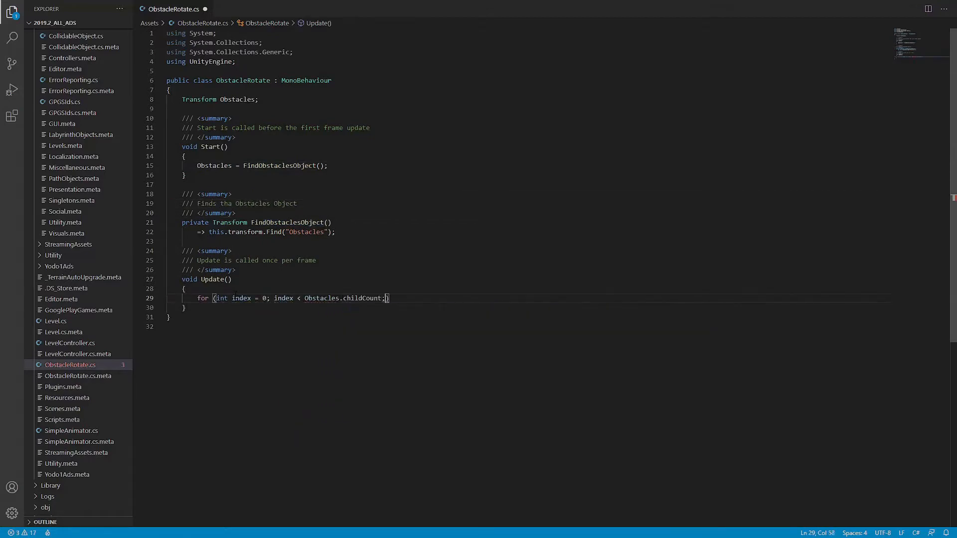
text(index++))
text(Obstacles.GetChild(index).position += new Vector3(0, 0.5f * Time.deltaTime * Mathf)
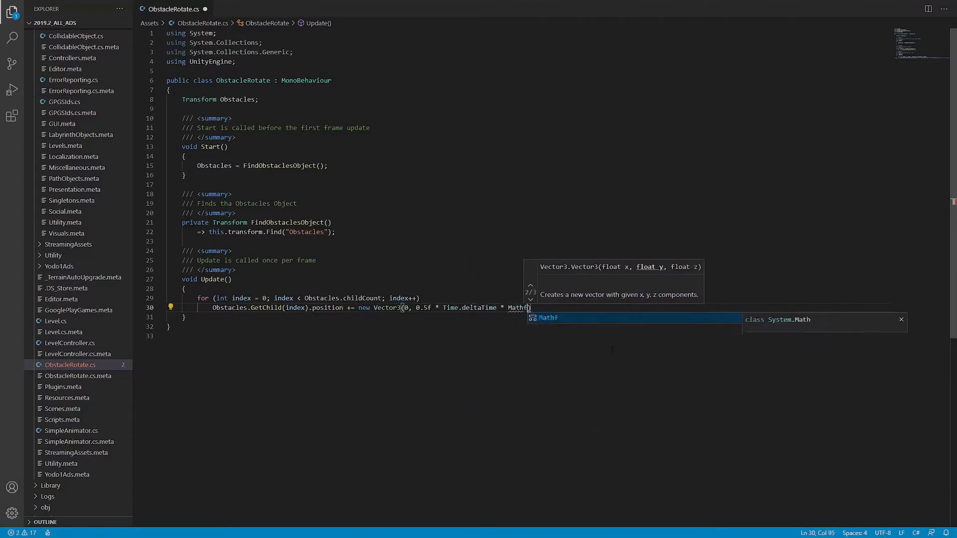
text(.Sin(10 * Time.time), 0);)
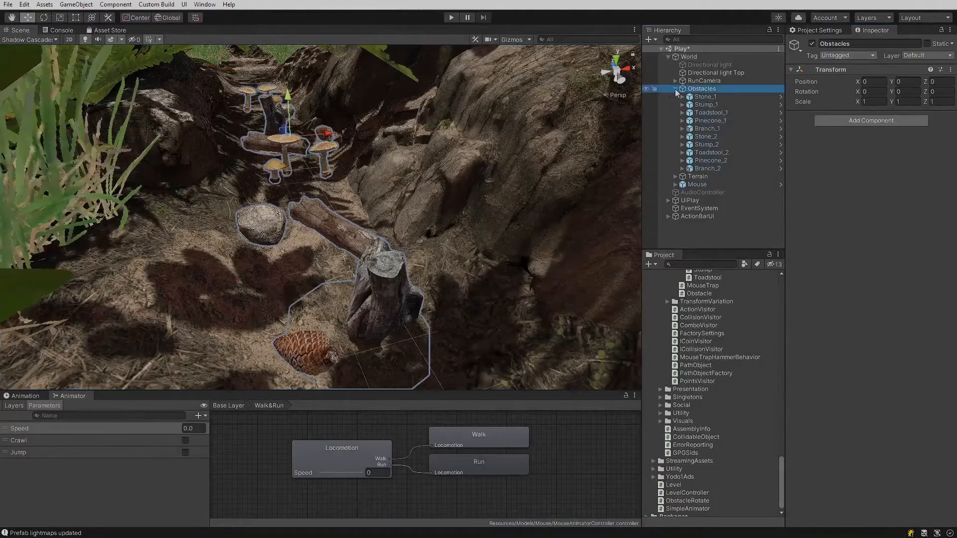
- Run the scene, switch ObstacleRotate to MyObstacles.Instance, delete the finding method, and run again
click(451, 17)
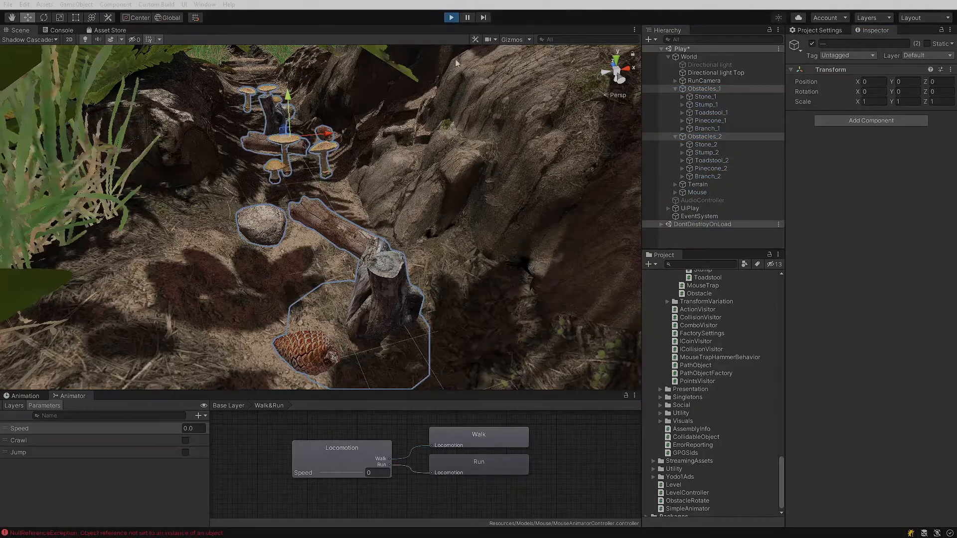
mouse_move(183, 325)
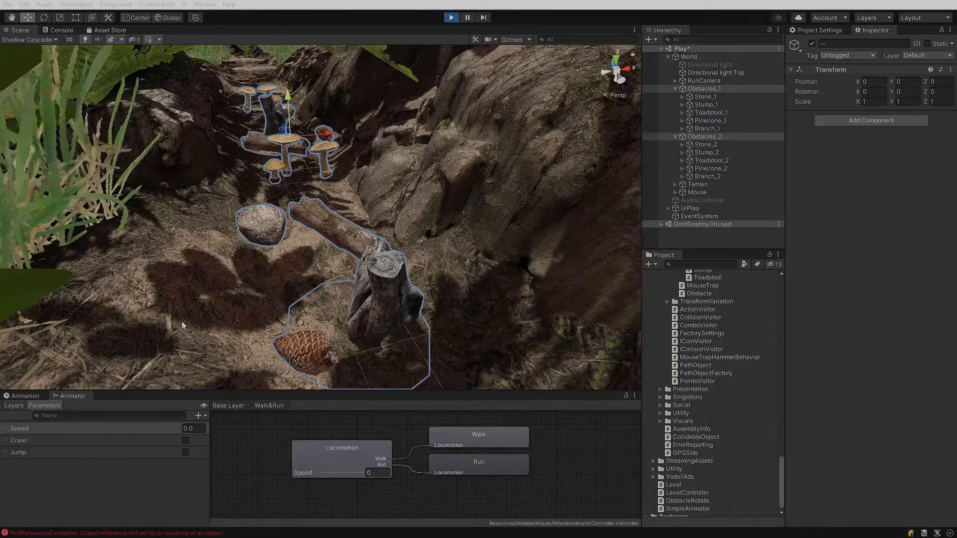
click(61, 30)
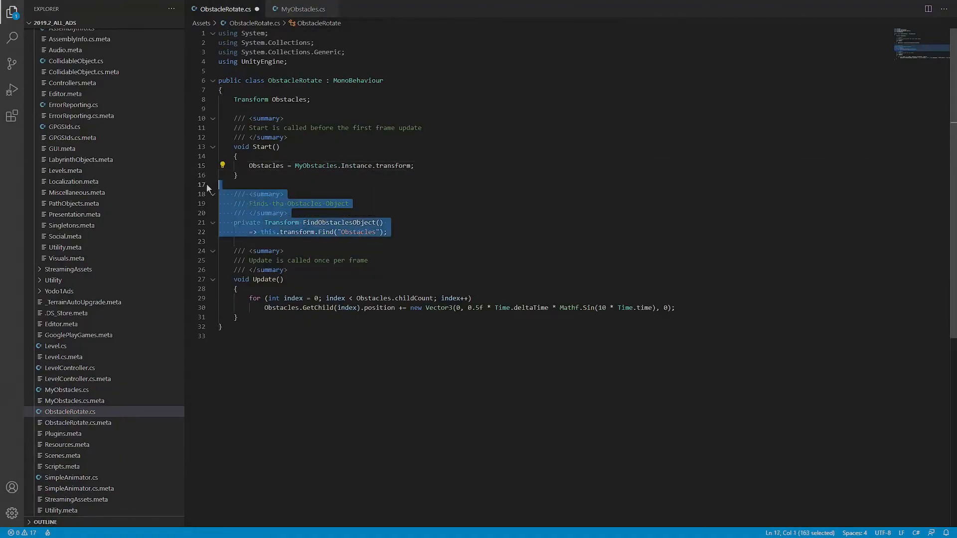
key(Delete)
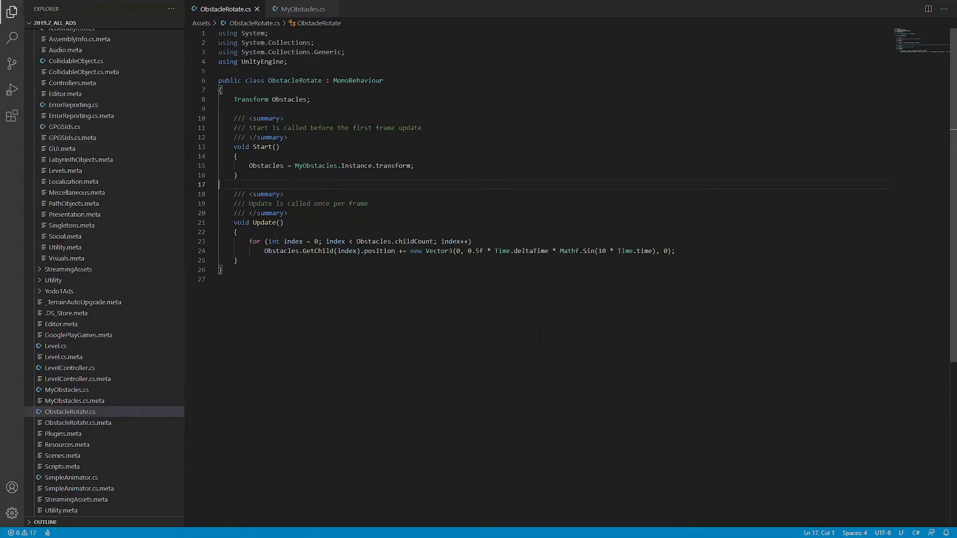
click(450, 17)
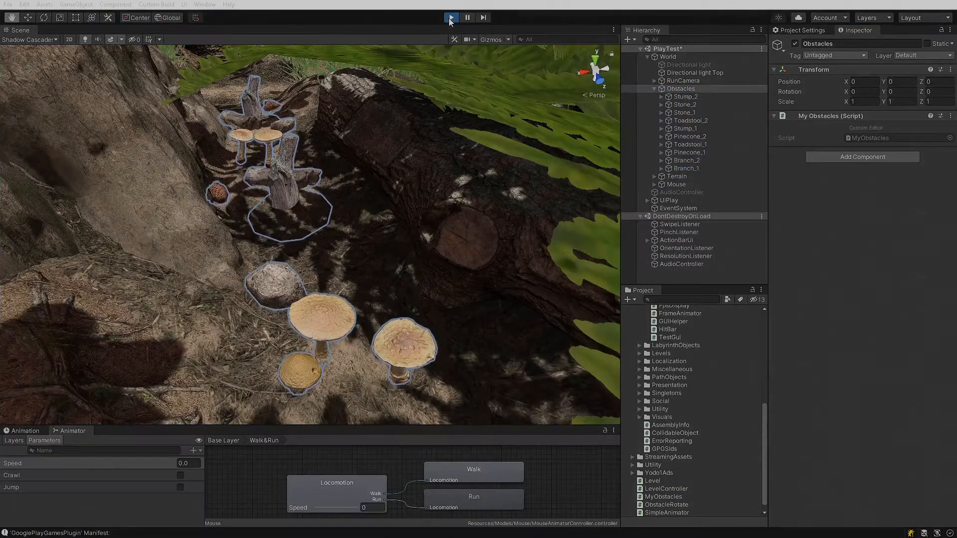
- Rerun the scene and inspect GroundObstacles kept under DontDestroyOnLoad
click(451, 17)
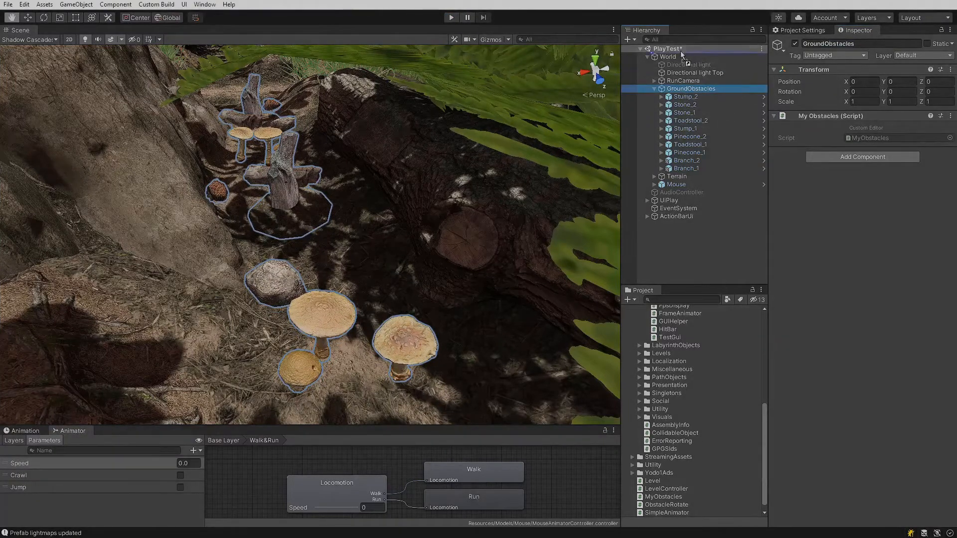
click(450, 17)
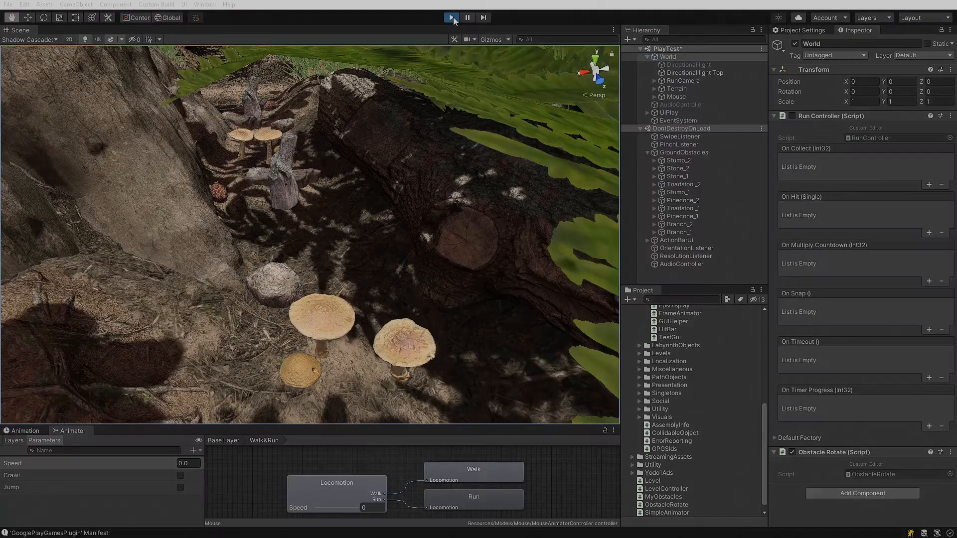
click(450, 16)
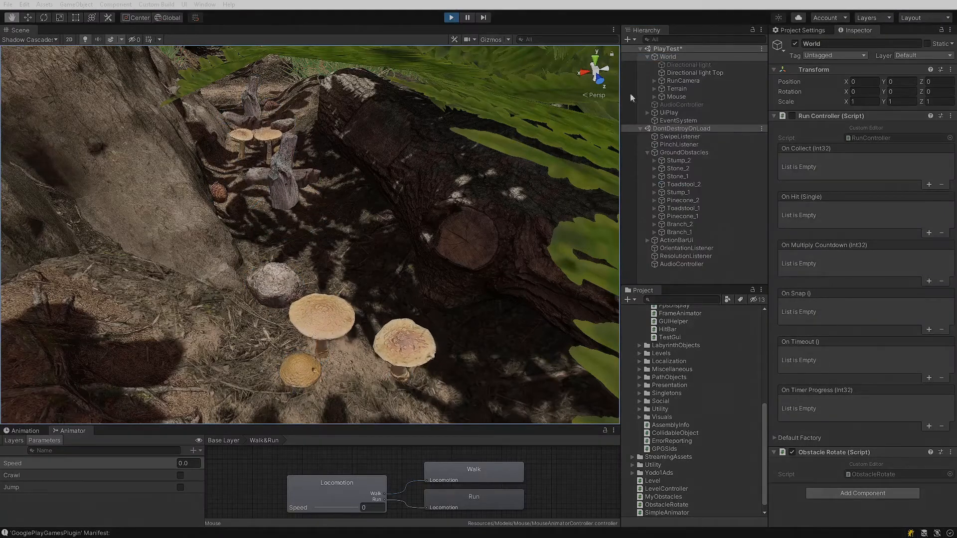
click(685, 152)
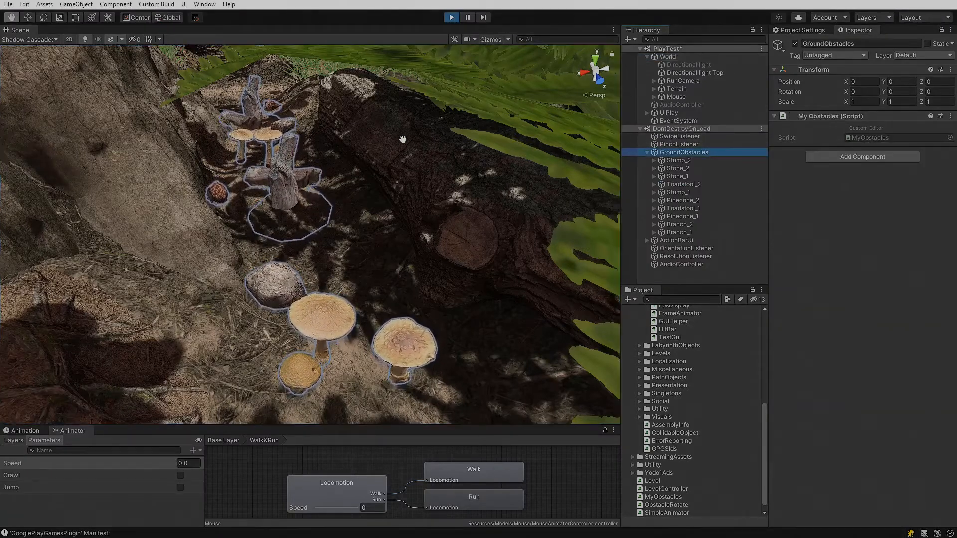